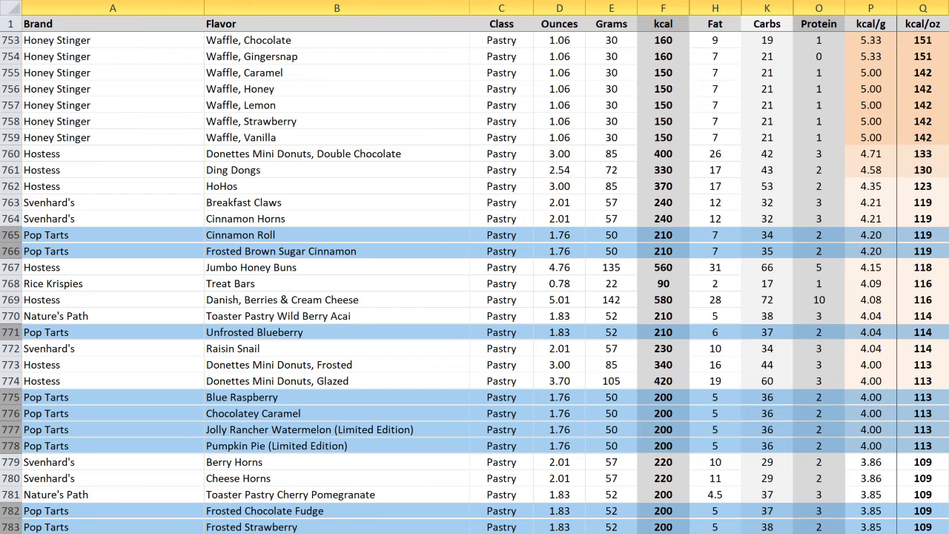
pyautogui.scroll(-3)
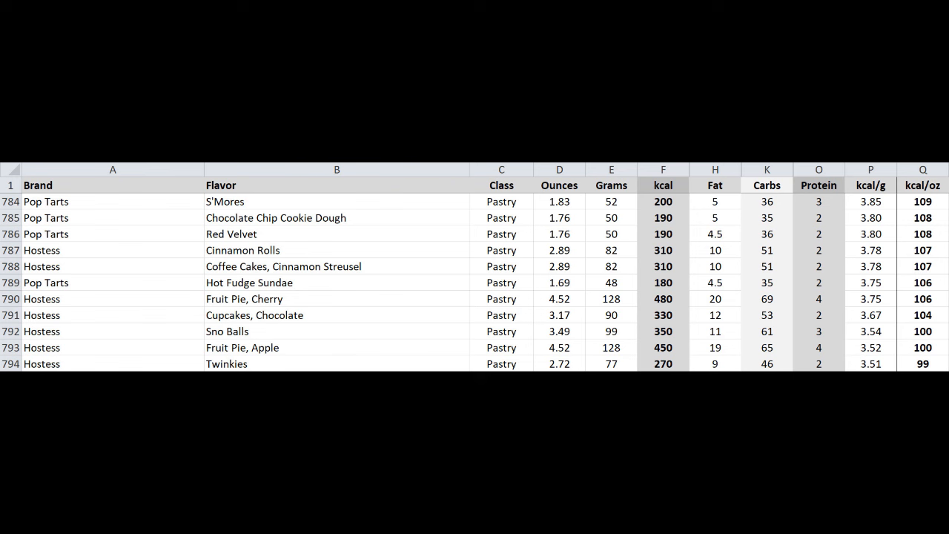